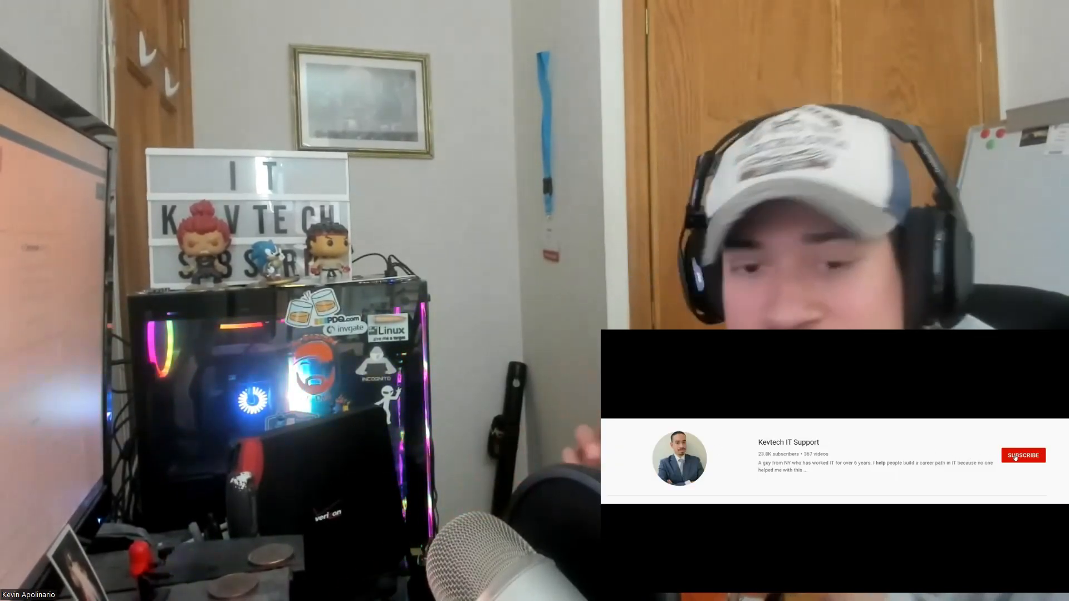
Subscribe to the Kevtech IT Support channel via the red Subscribe button
left_click(1023, 455)
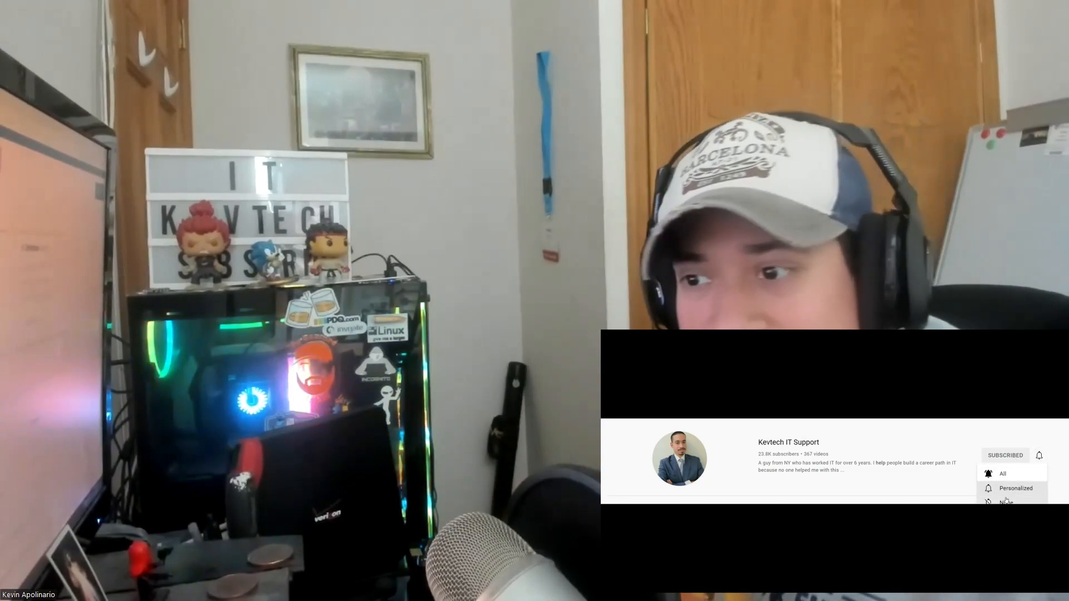